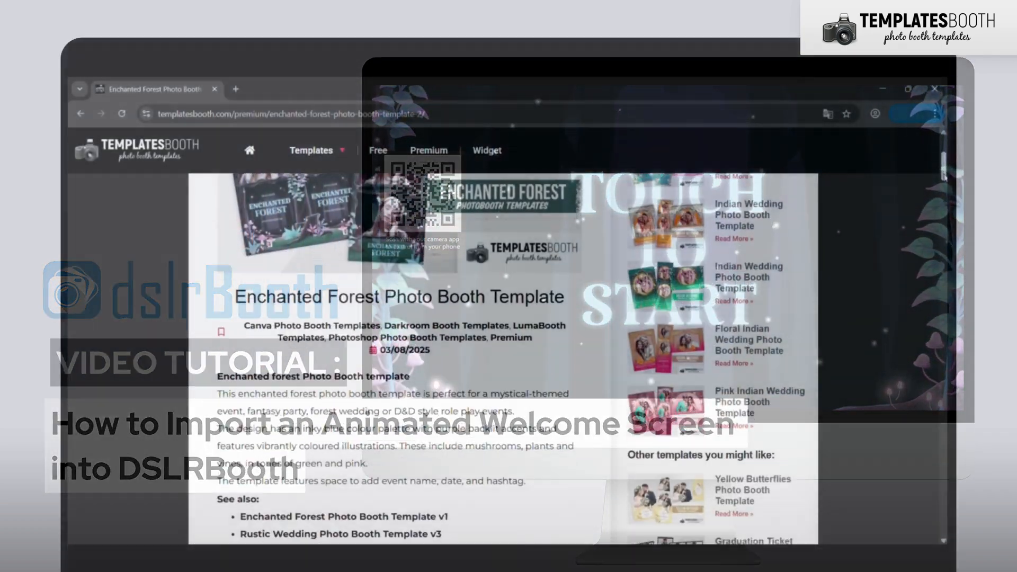
Scroll the Enchanted Forest template page down to its Download section.
scroll(down, 3)
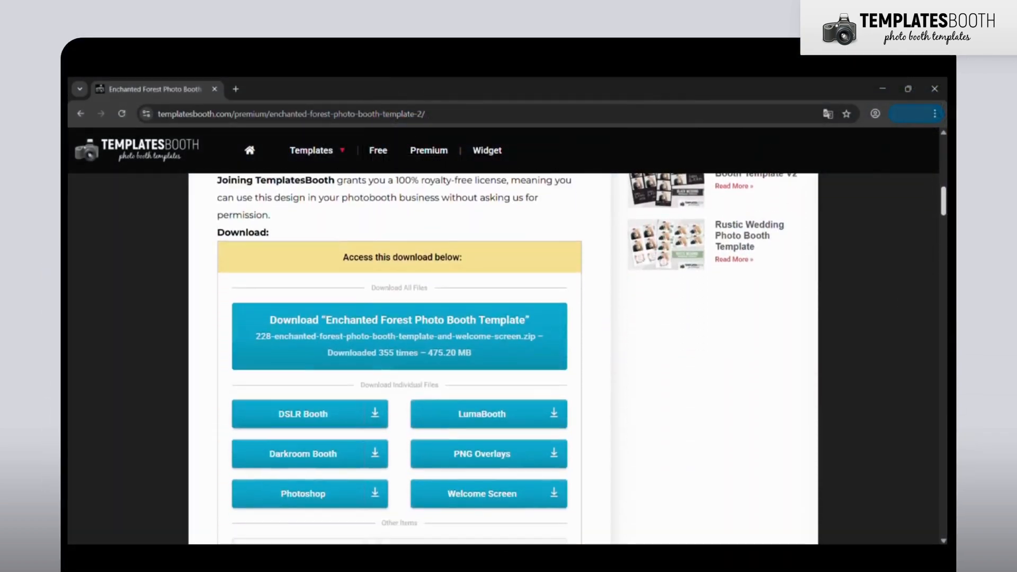
scroll(down, 3)
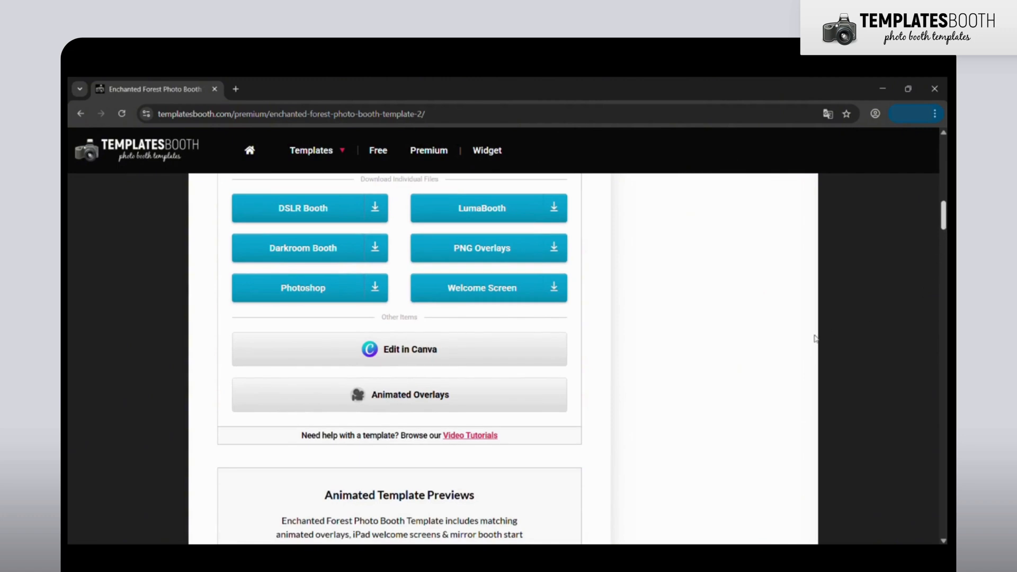
Download the Landscape 1366x1024px Text animated welcome screen zip from Animated Overlays.
click(400, 394)
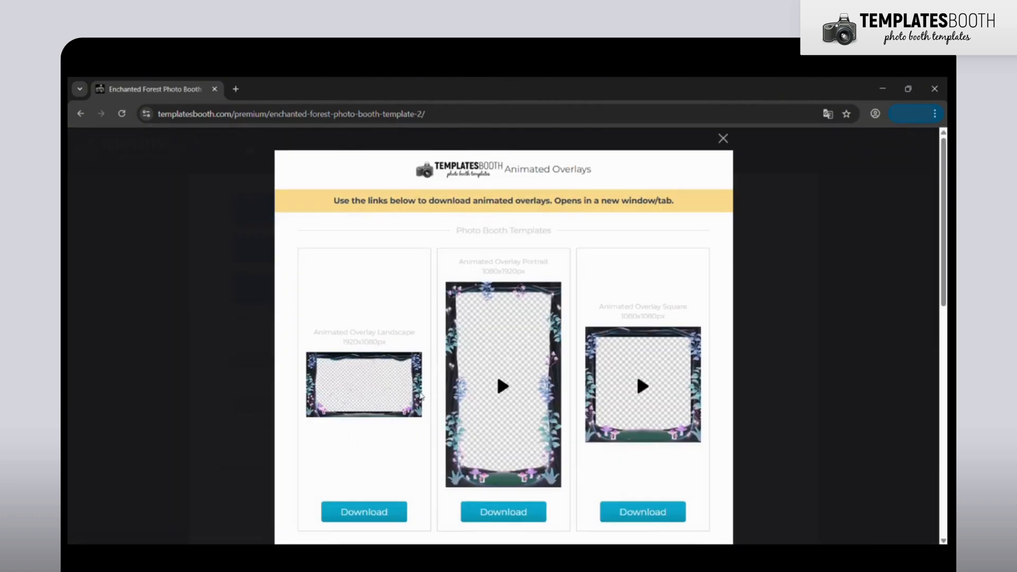
scroll(down, 3)
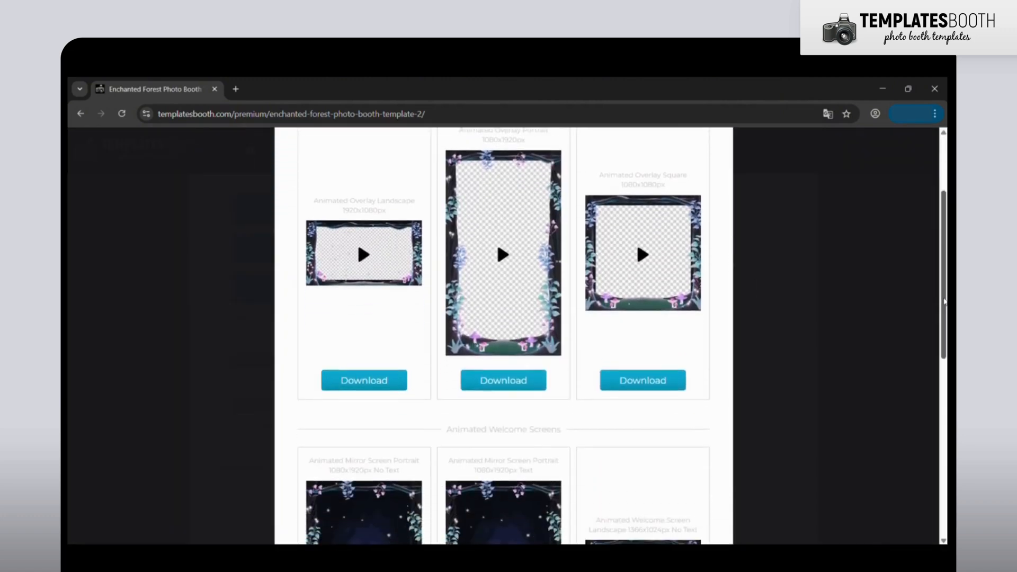
scroll(down, 3)
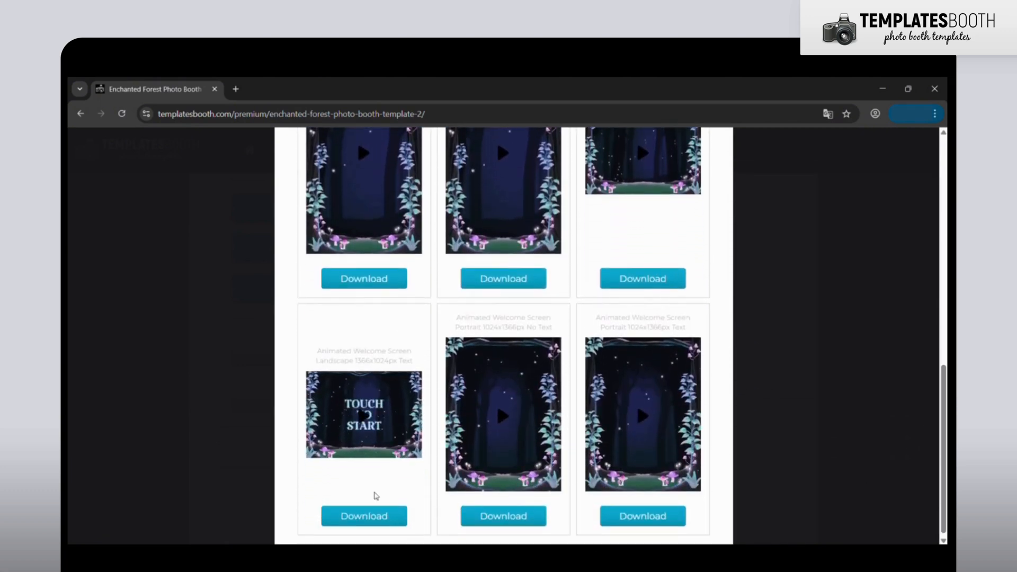
click(642, 516)
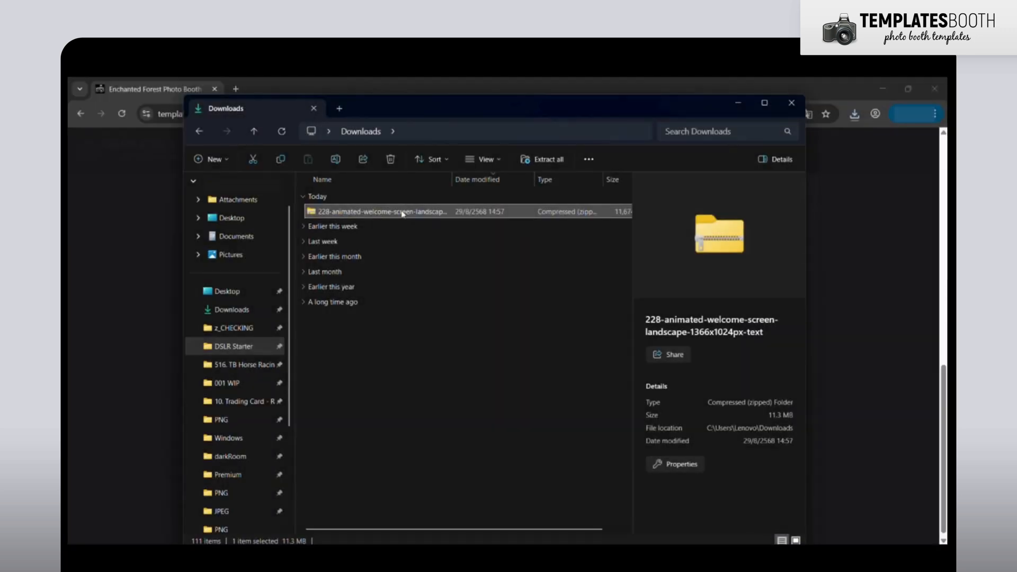
Extract the welcome screen zip and select the Landscape_1366x1024px-text MP4 in its folder.
right_click(403, 212)
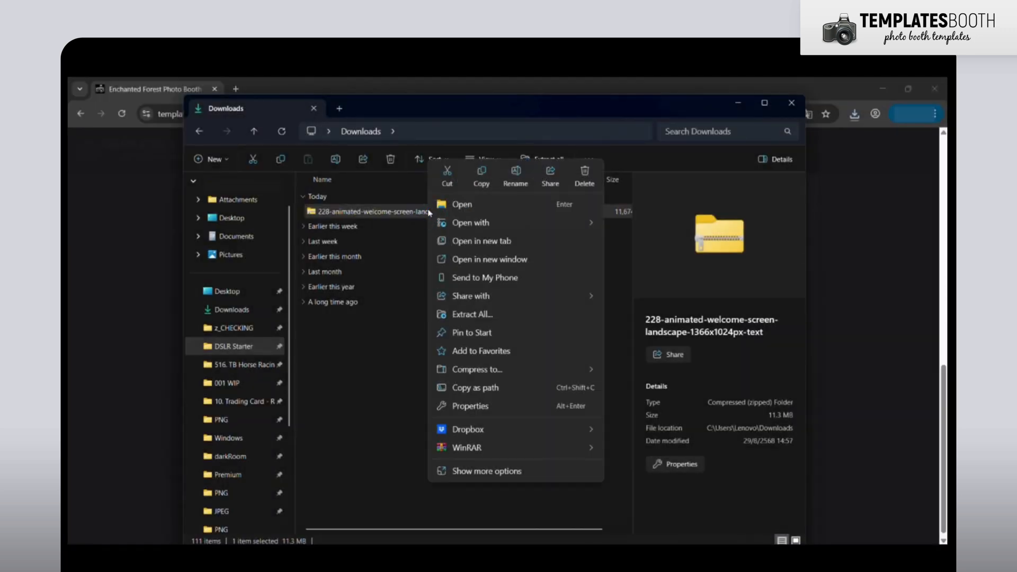
mouse_move(472, 313)
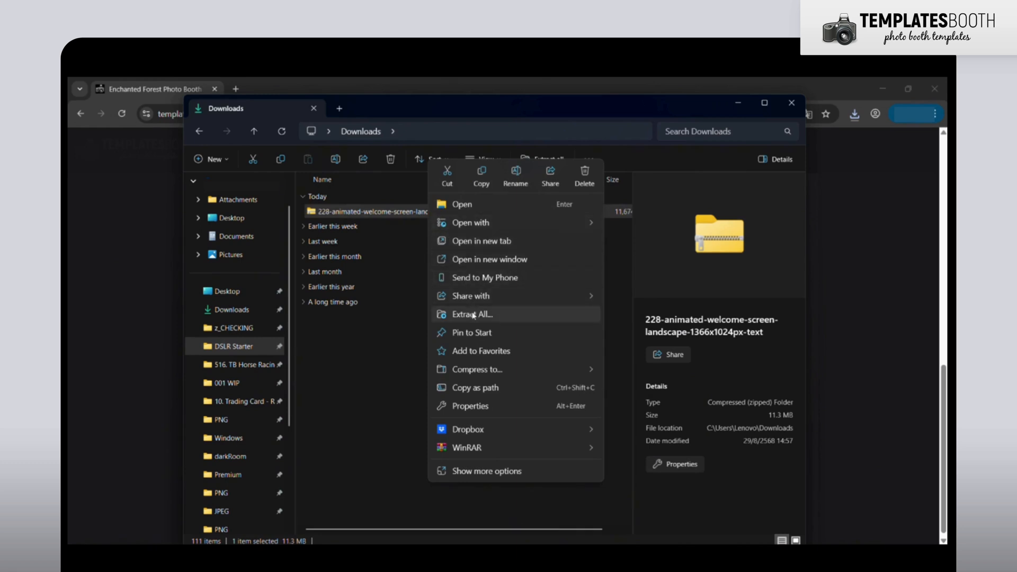
click(471, 314)
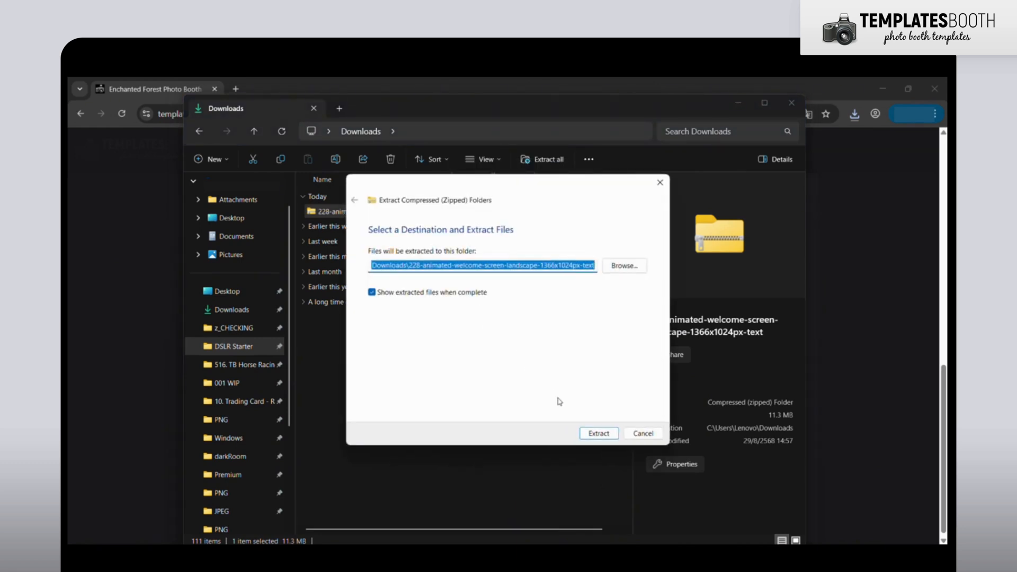
click(597, 433)
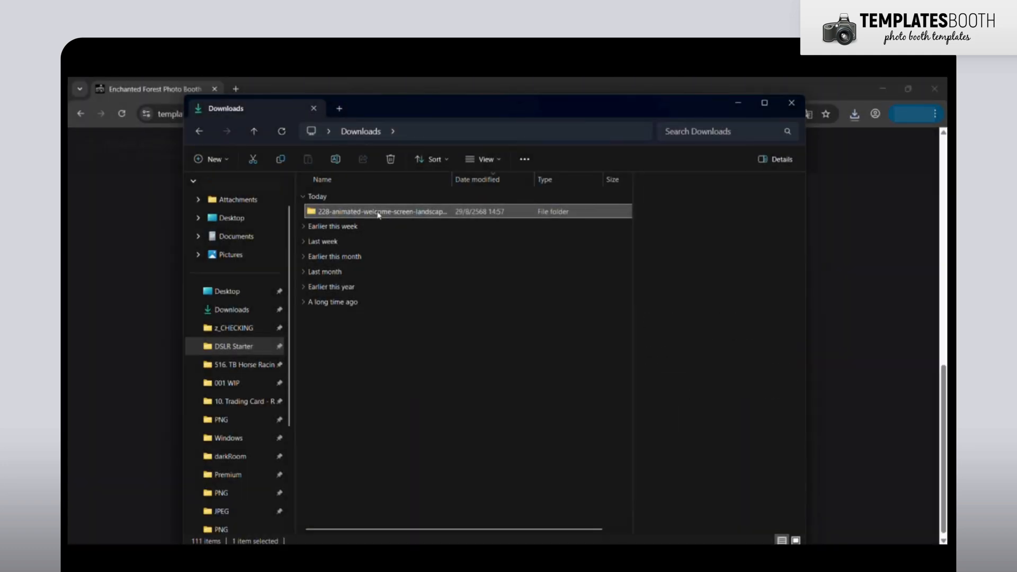
double_click(379, 211)
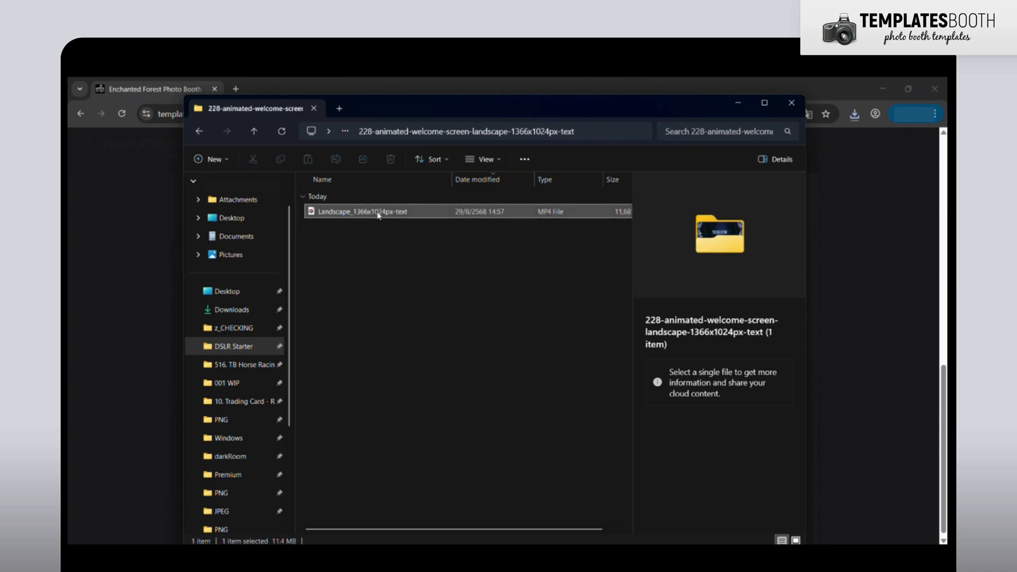
click(364, 211)
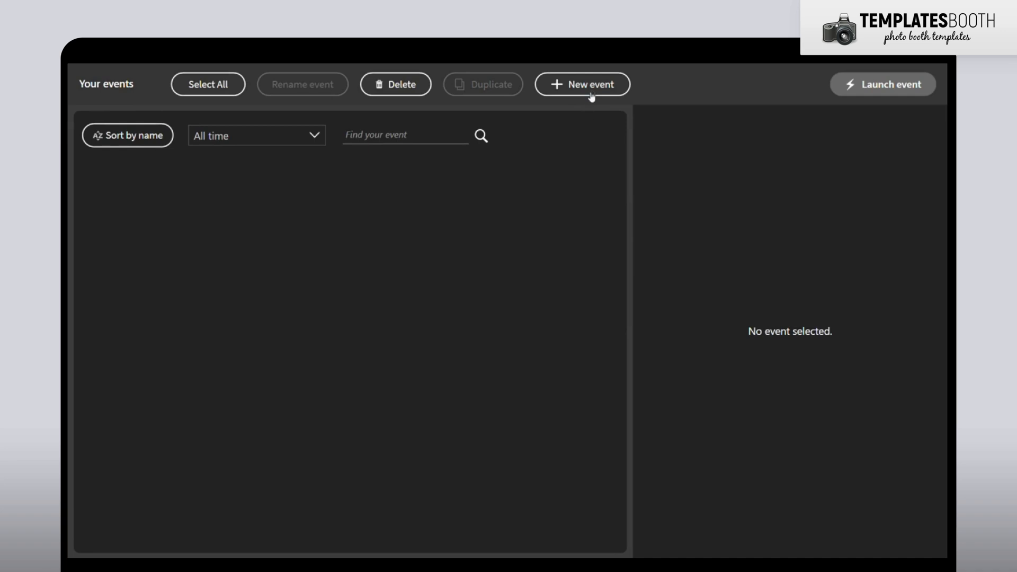
Start a new dslrBooth event and begin naming it.
click(581, 84)
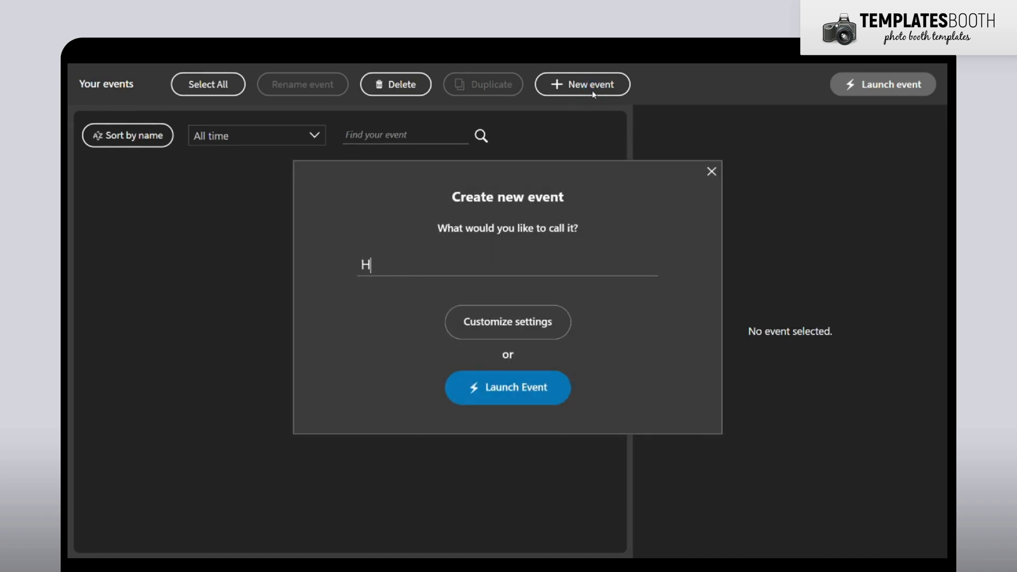
text(i)
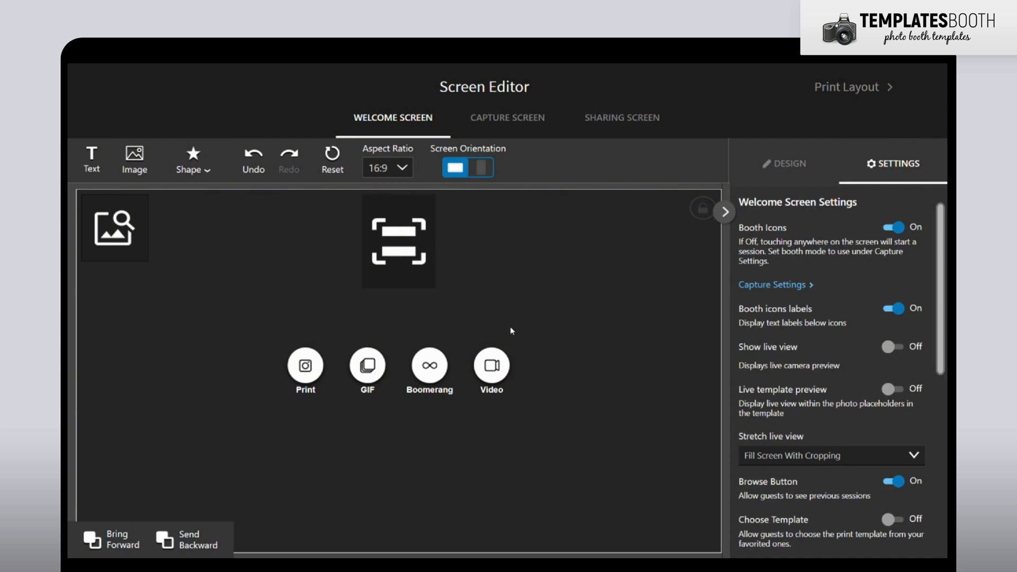
Move the QR code placeholder to the welcome screen's left edge below the gallery icon.
click(398, 241)
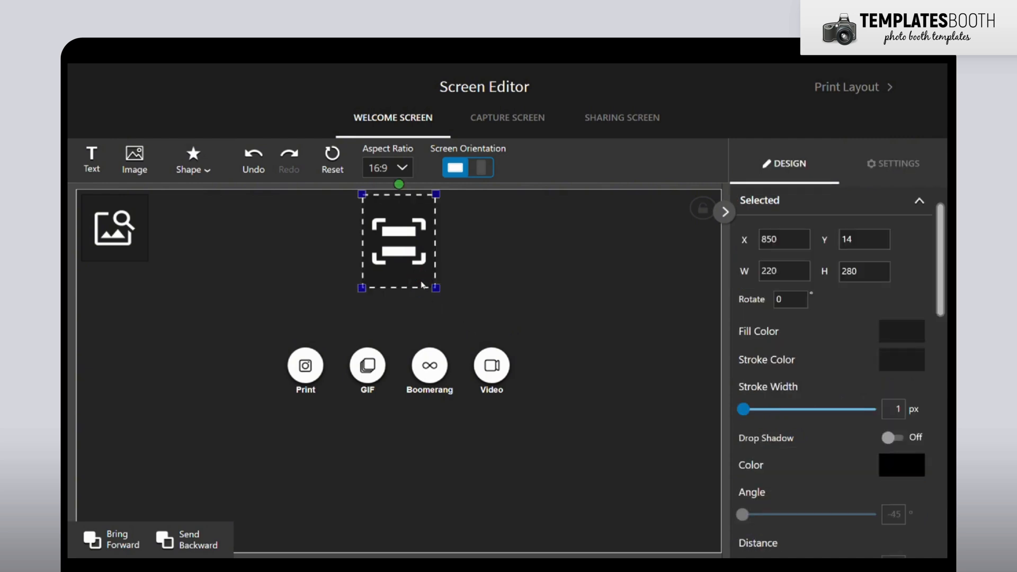
drag(399, 242, 122, 336)
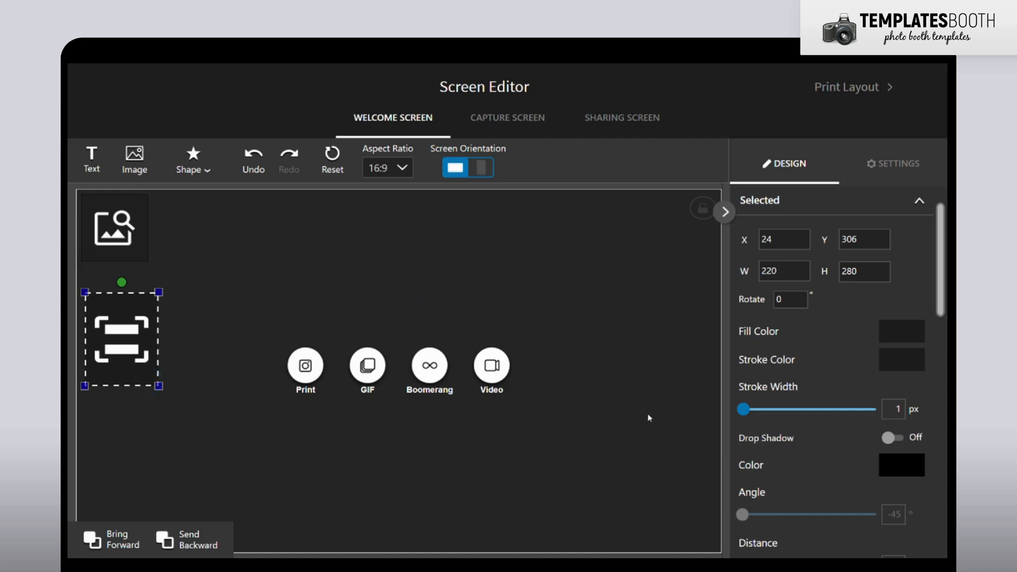
mouse_move(895, 160)
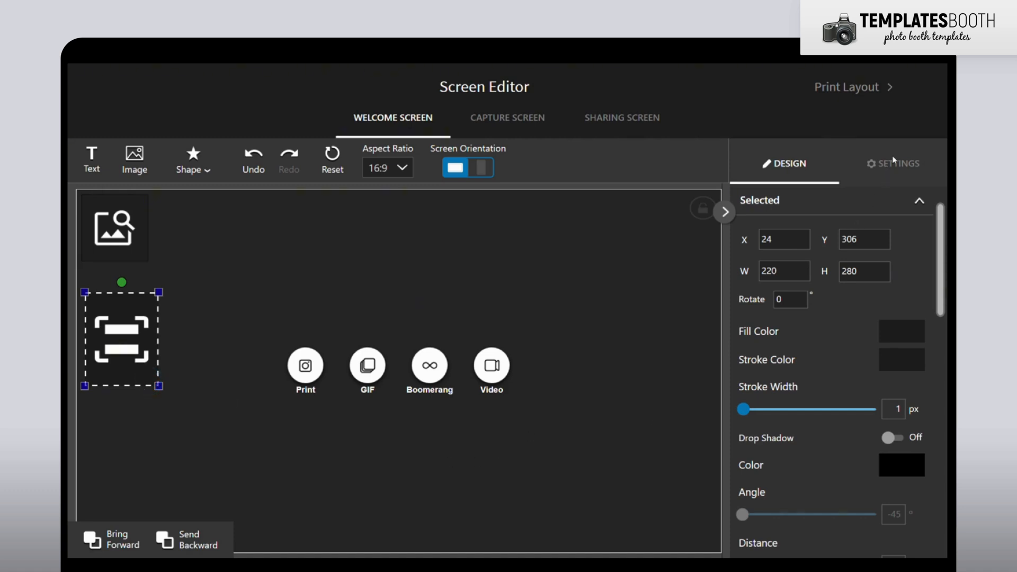
Reach the Start screen video setting and bring up its media picker.
click(897, 163)
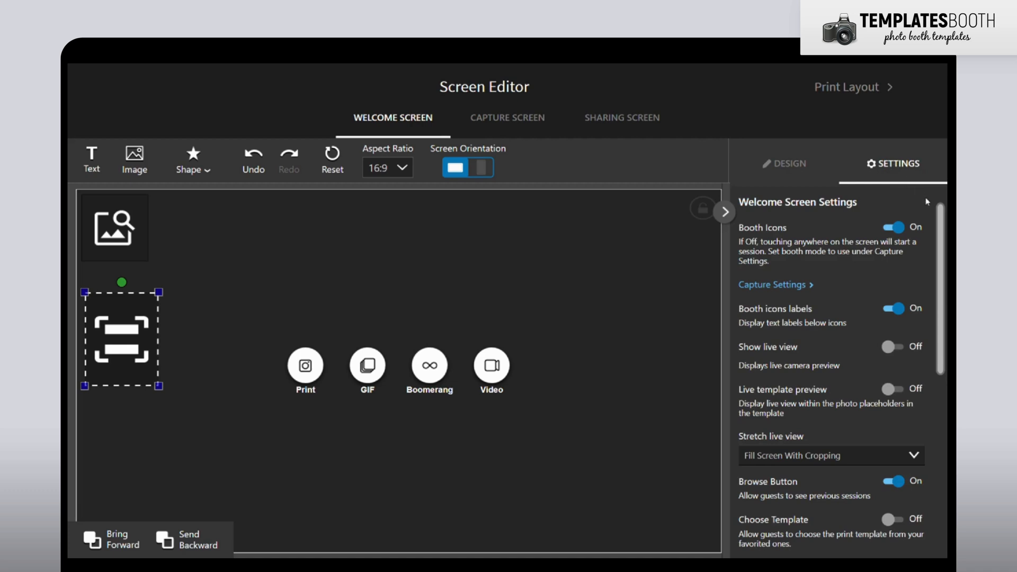
scroll(down, 3)
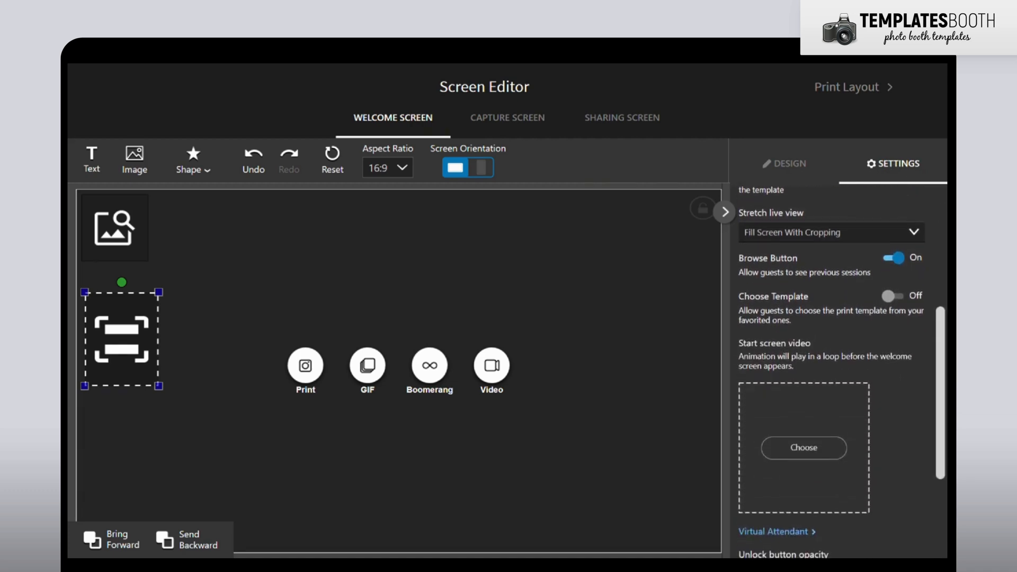
scroll(down, 3)
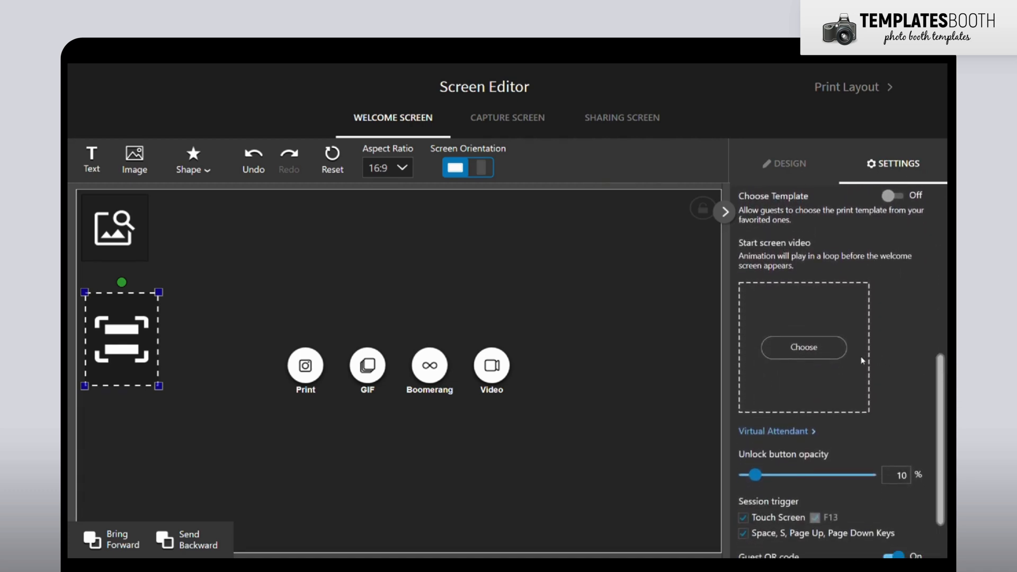
click(803, 347)
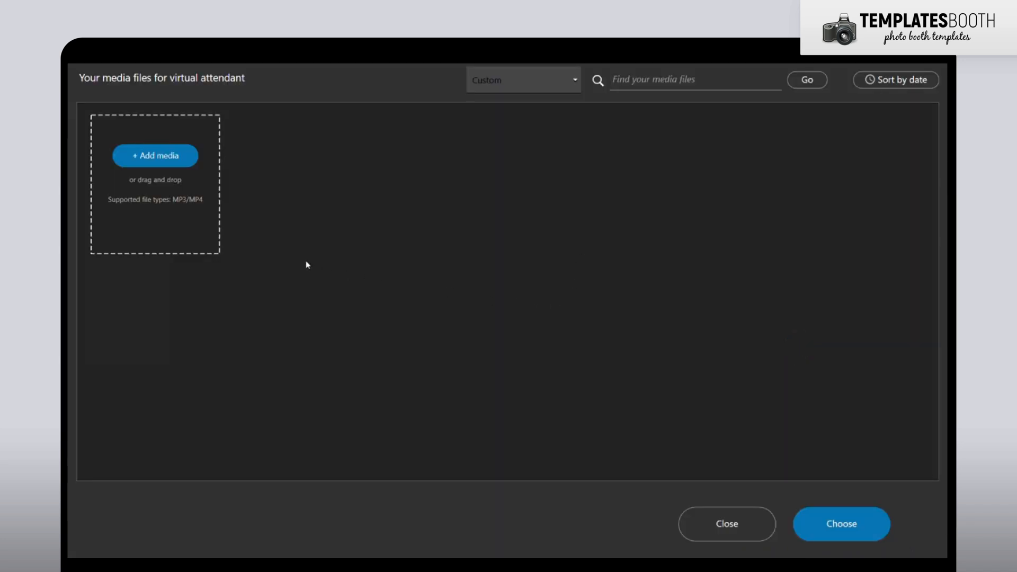
Import the Landscape_1366x1024px-text MP4 and set it as the start screen video.
click(155, 155)
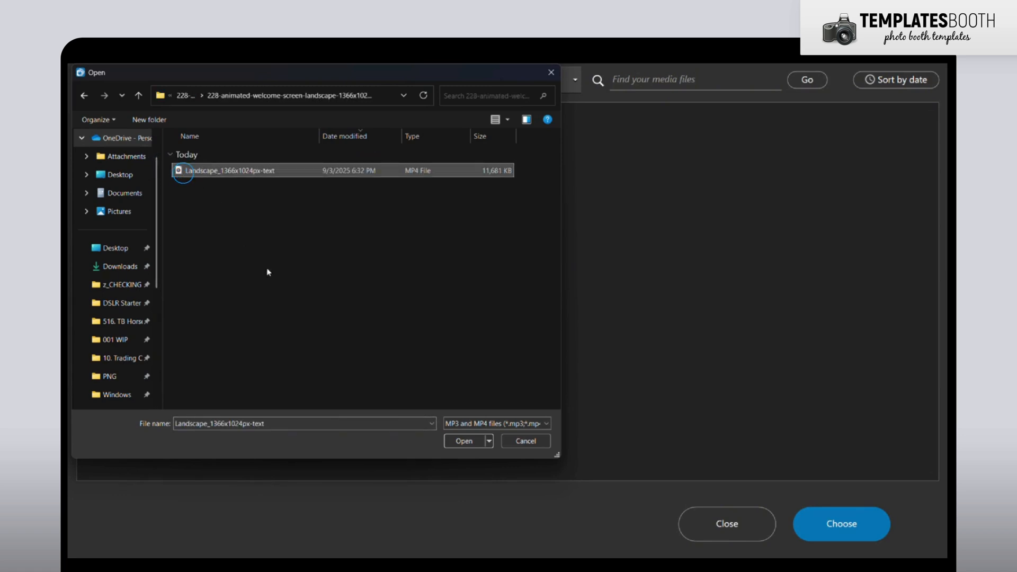
click(463, 441)
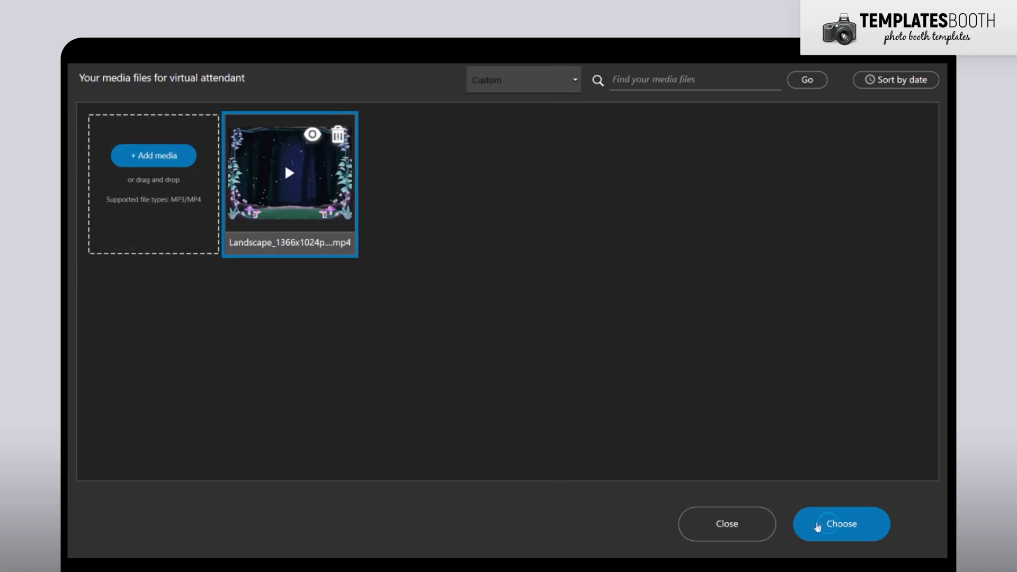
click(840, 524)
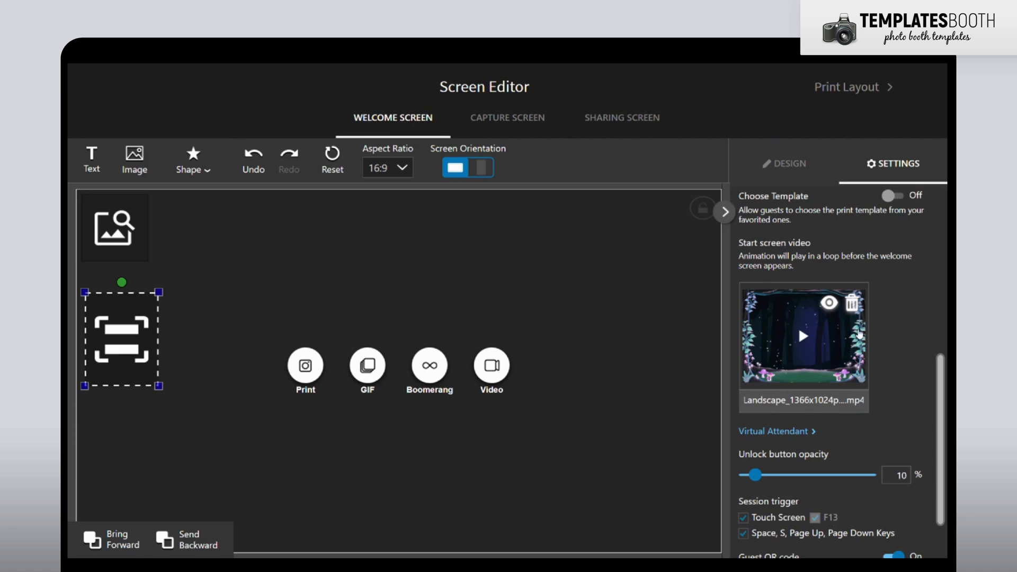
mouse_move(842, 168)
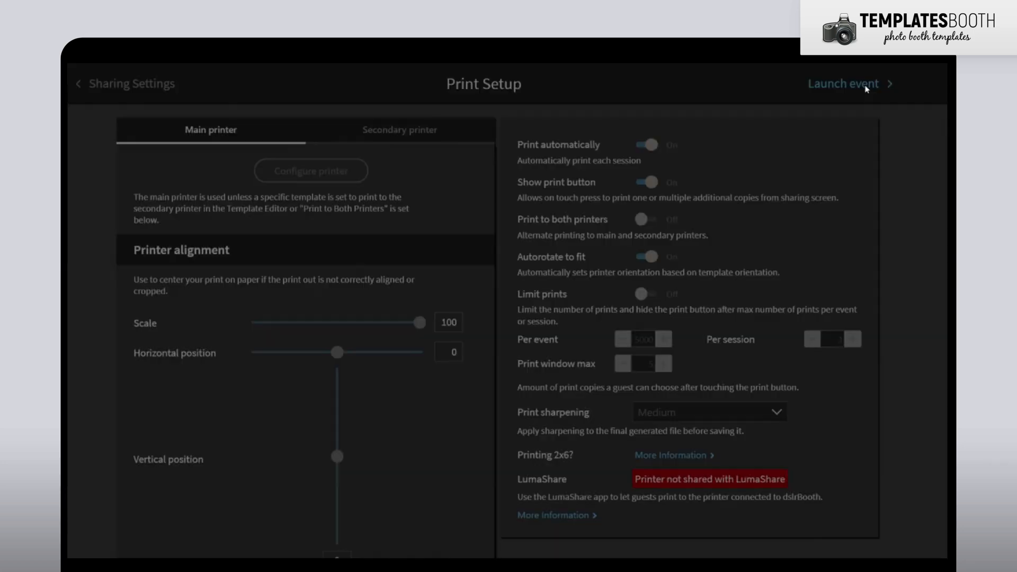
Launch the event with the animated Enchanted Forest welcome screen.
click(844, 83)
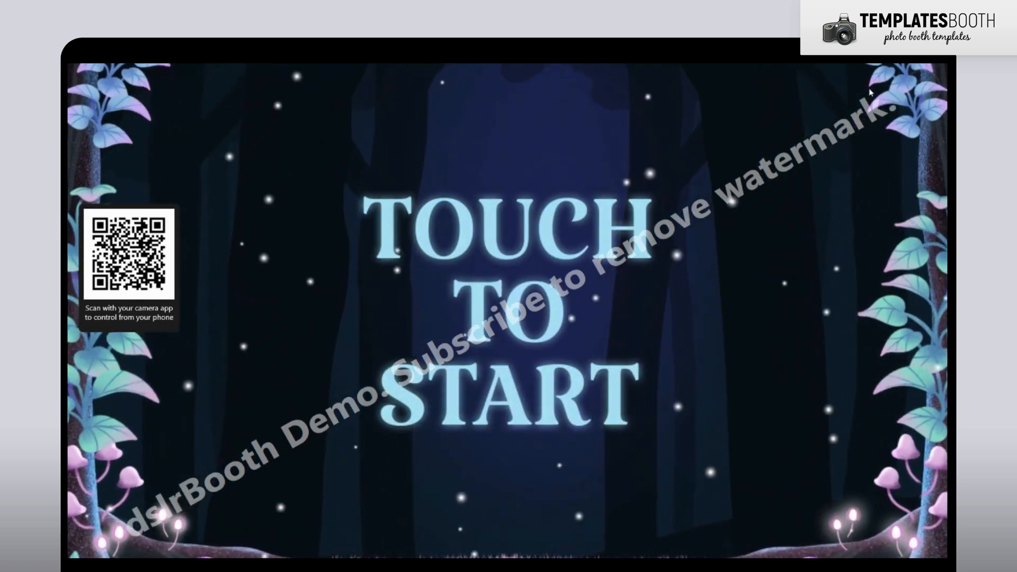
Interact with the running 'Touch to Start' welcome screen.
click(507, 311)
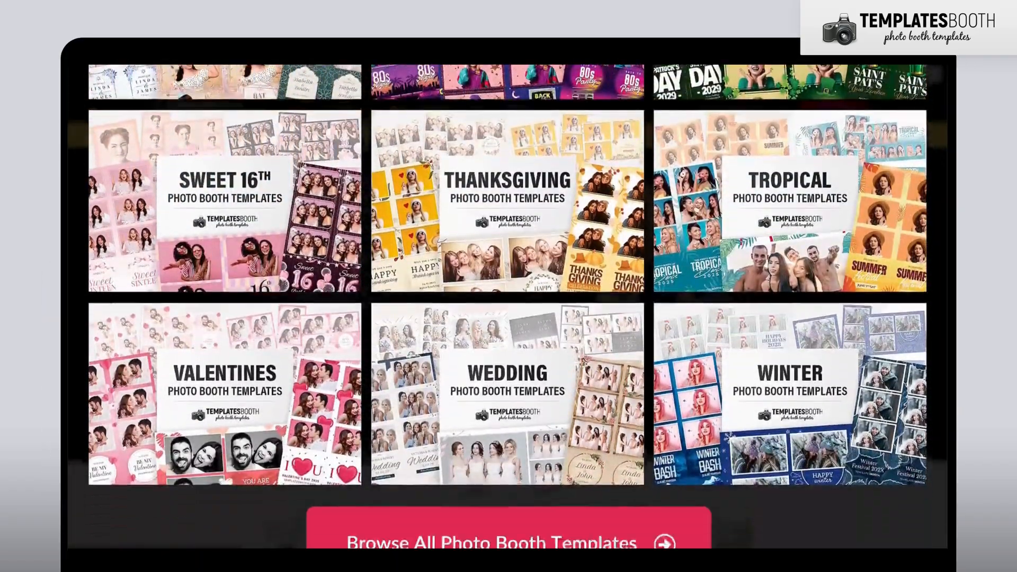
Browse the full TemplatesBooth photo booth template catalogue.
scroll(down, 3)
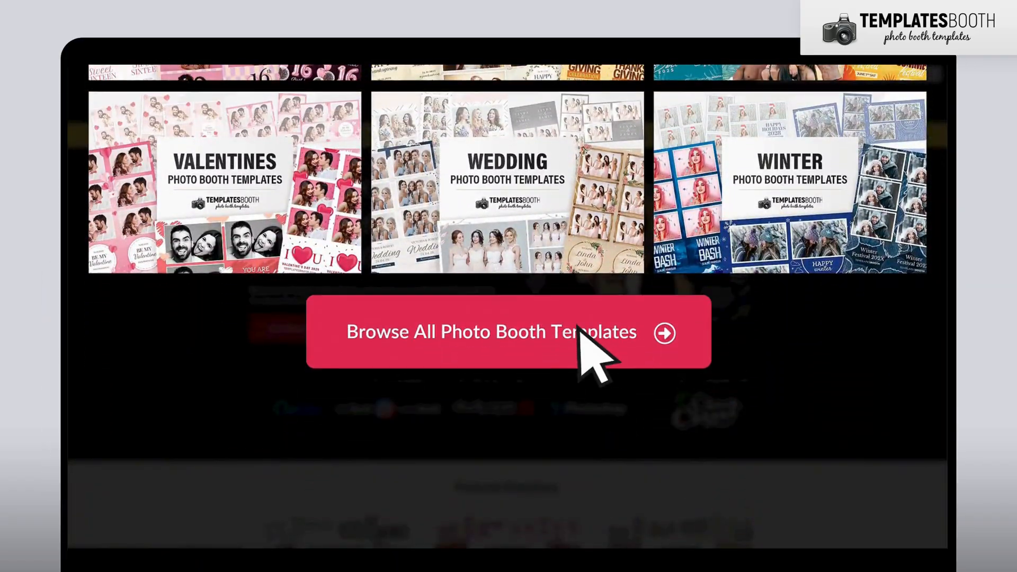
click(509, 332)
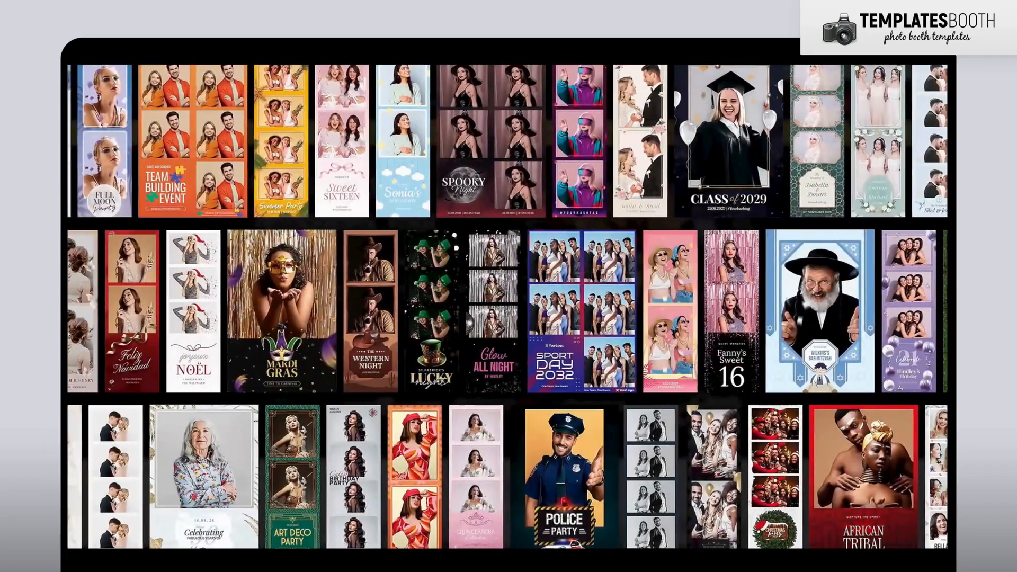